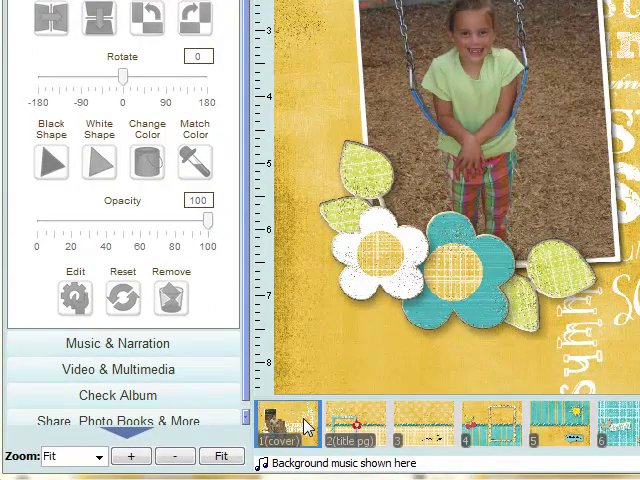
mouse_move(305, 422)
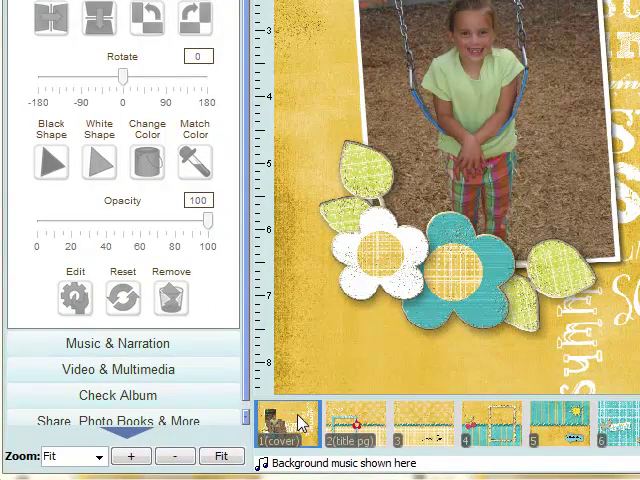
Step: Open the shape collection and scroll through the shapes to pick one for the cover
right_click(283, 420)
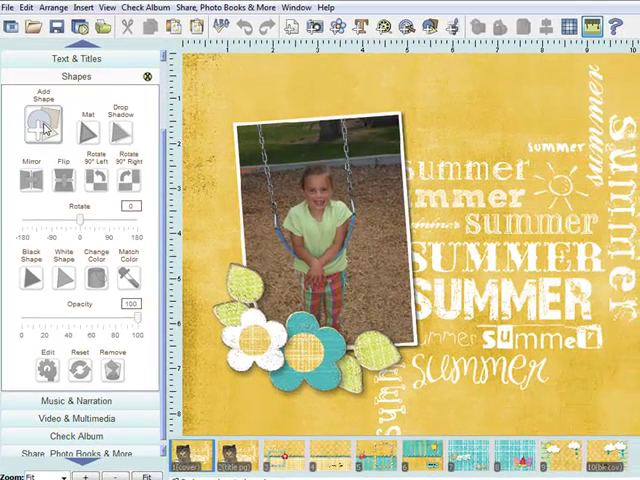
left_click(41, 123)
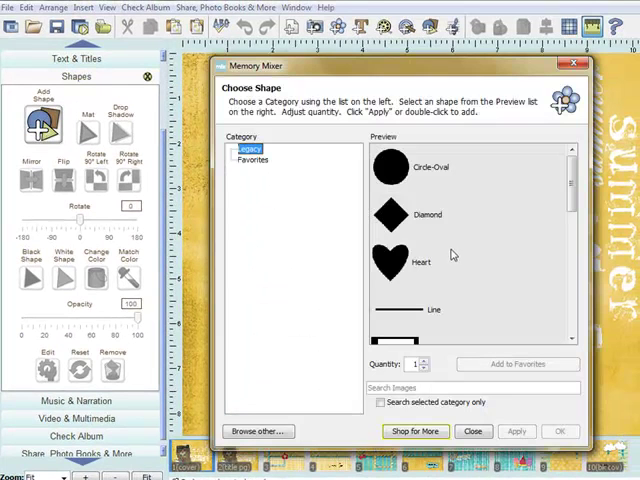
scroll("down", 3)
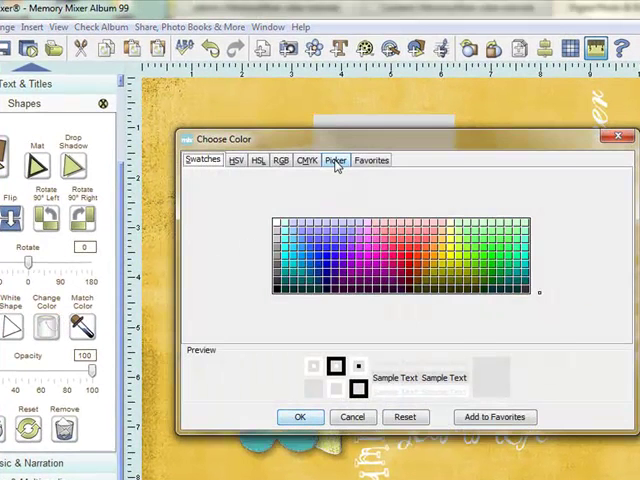
Step: Sample the yellow page background with the Picker and apply it to the new shape
left_click(335, 160)
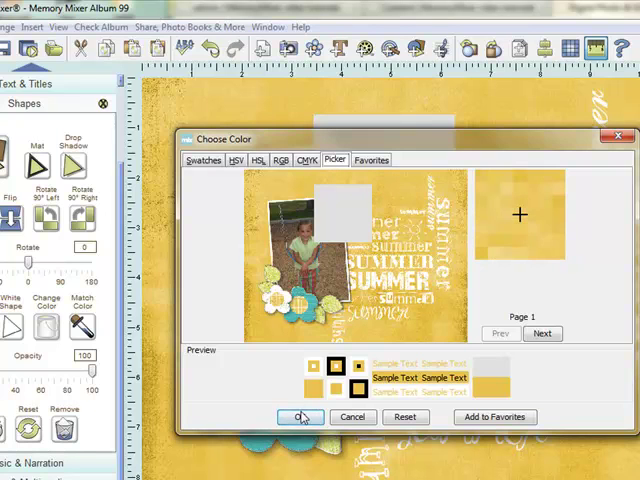
left_click(299, 417)
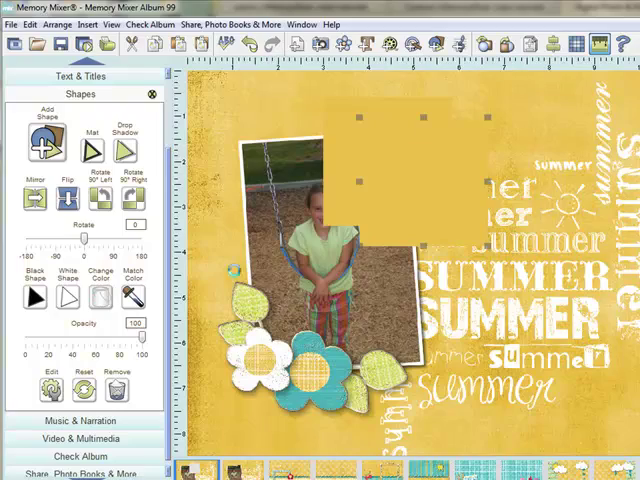
Step: Reopen the square's colour choices and confirm the sampled background yellow
left_click(97, 290)
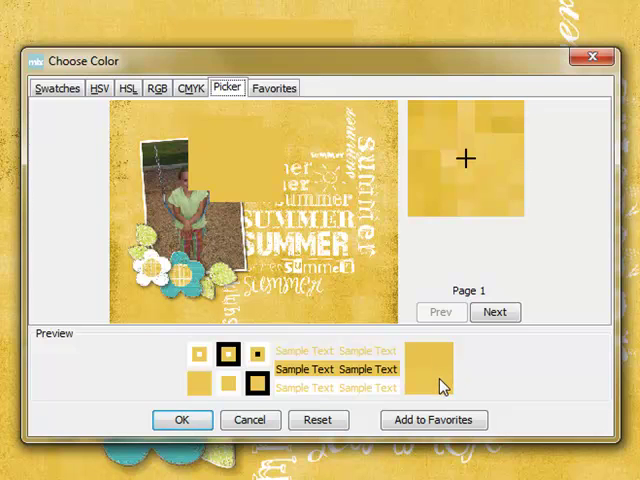
mouse_move(453, 367)
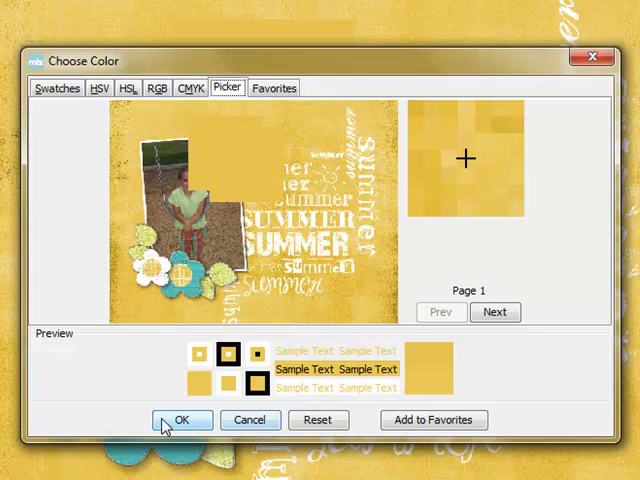
left_click(182, 419)
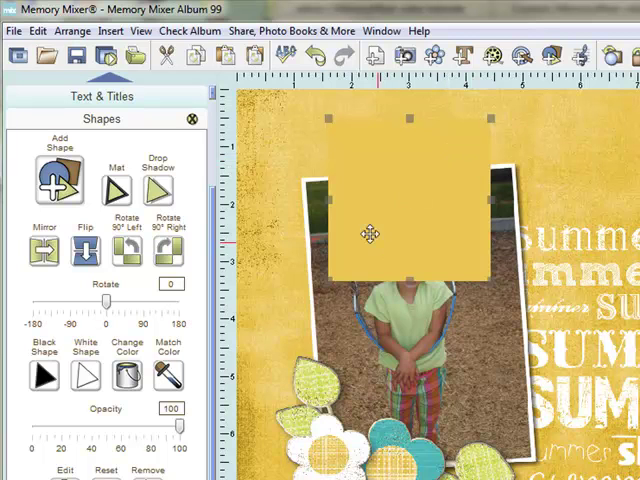
Step: Add the 'Summer 2005' caption in Arial and drag it to the square's top
left_click(100, 95)
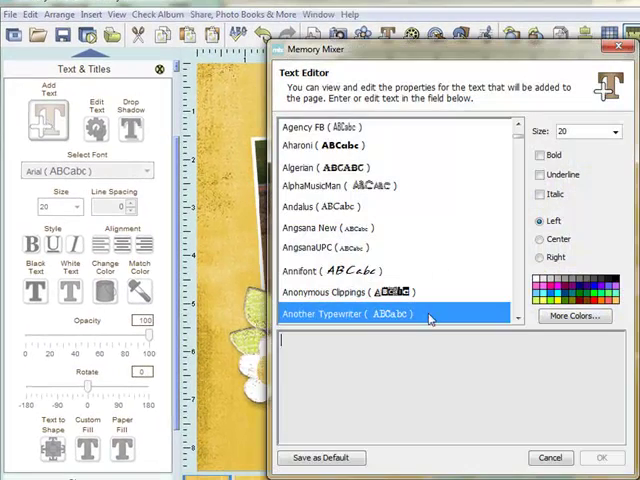
type("Summ")
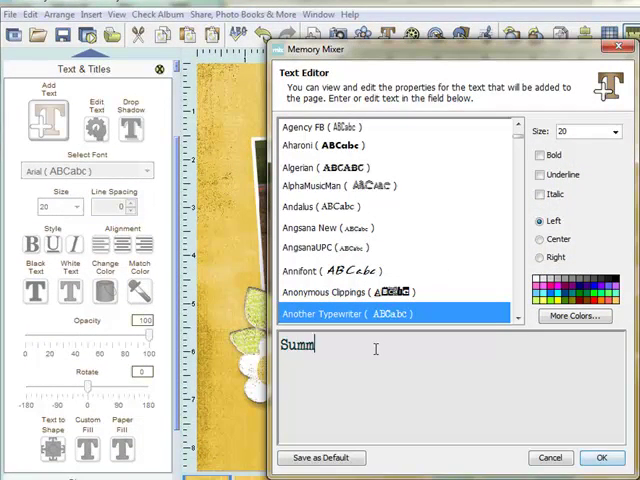
type("er 2005")
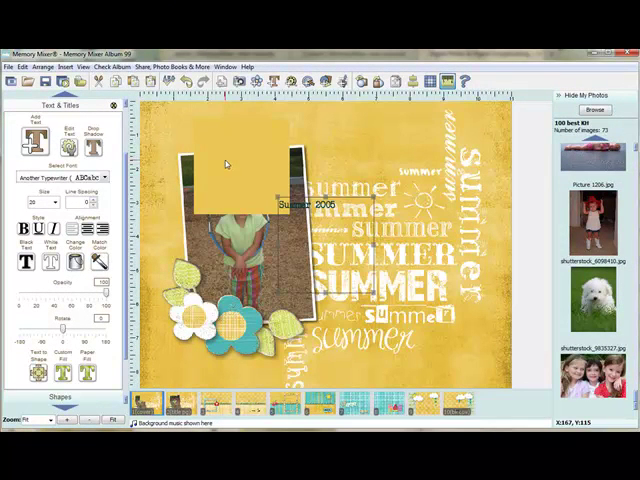
left_click(110, 177)
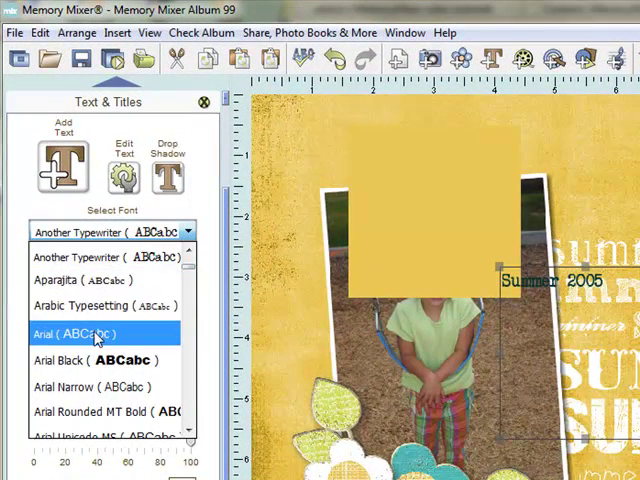
left_click(63, 333)
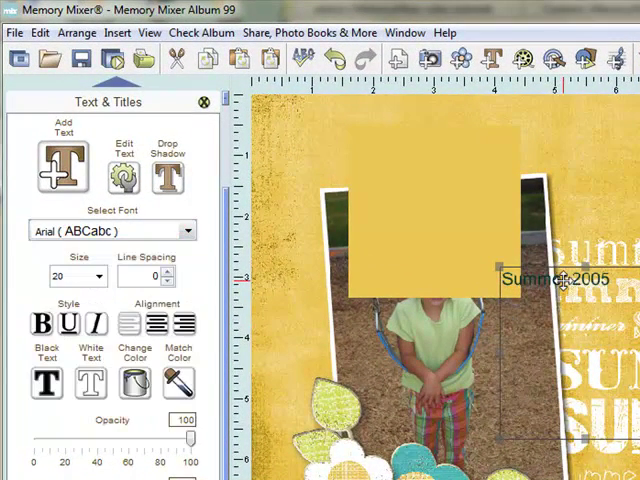
left_click_drag(568, 278, 423, 152)
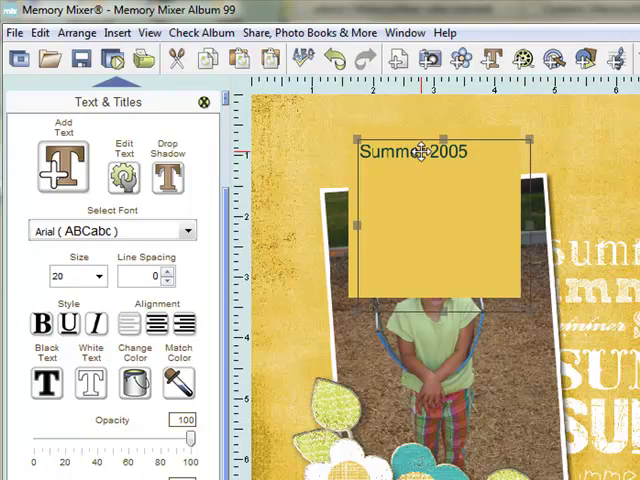
mouse_move(475, 175)
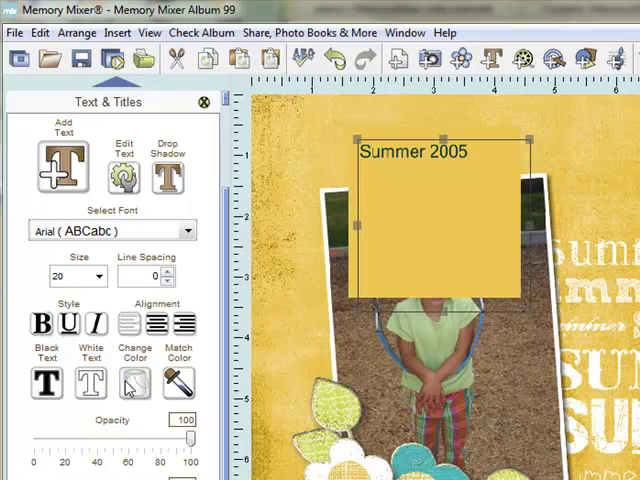
Step: Give the caption the teal sampled from the flower, checking it on the Swatches tab
left_click(133, 383)
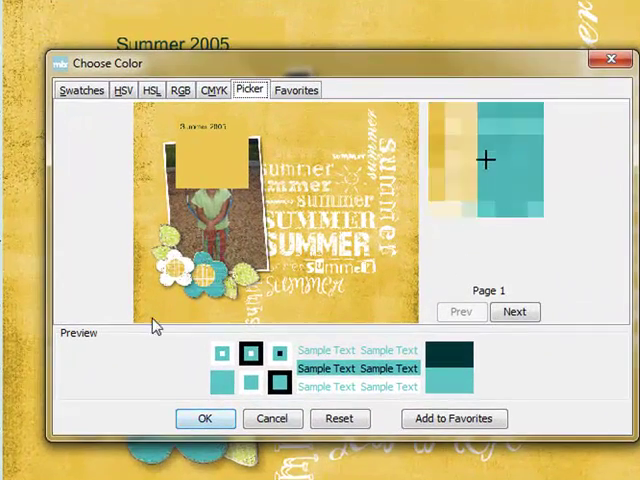
left_click(80, 90)
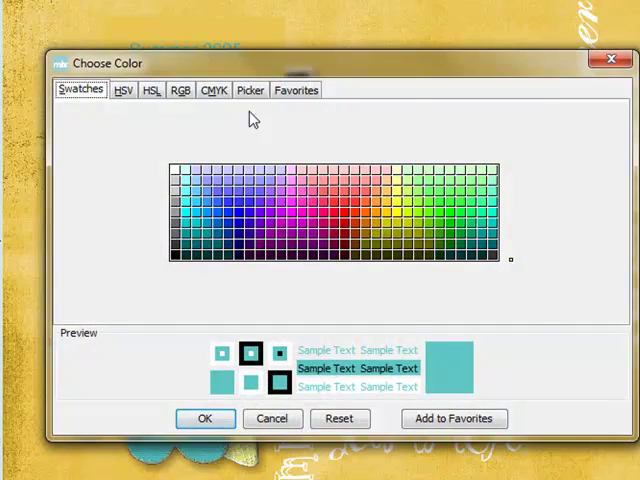
left_click(250, 89)
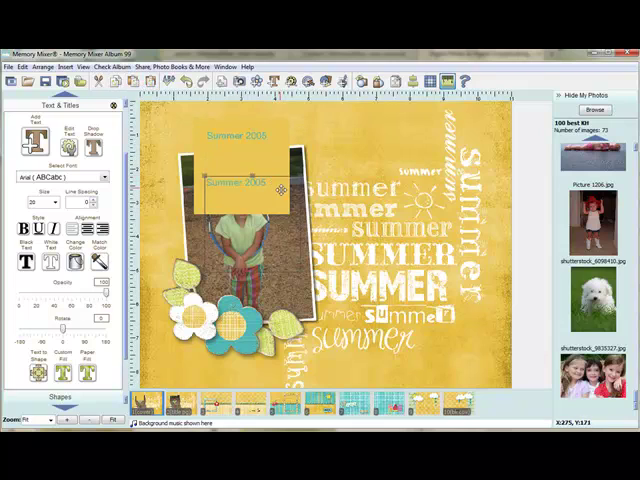
mouse_move(362, 249)
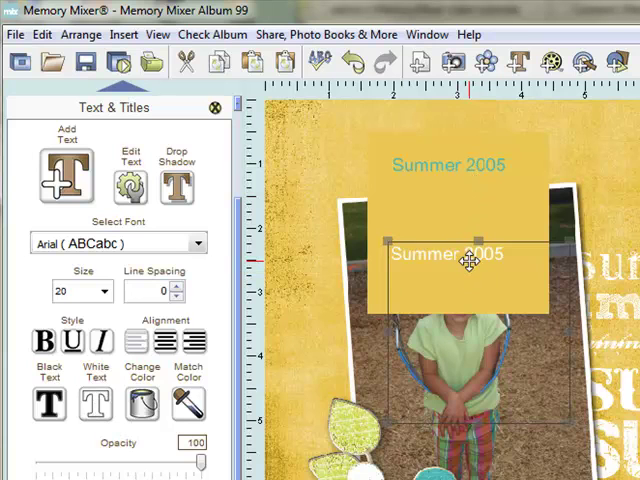
mouse_move(510, 237)
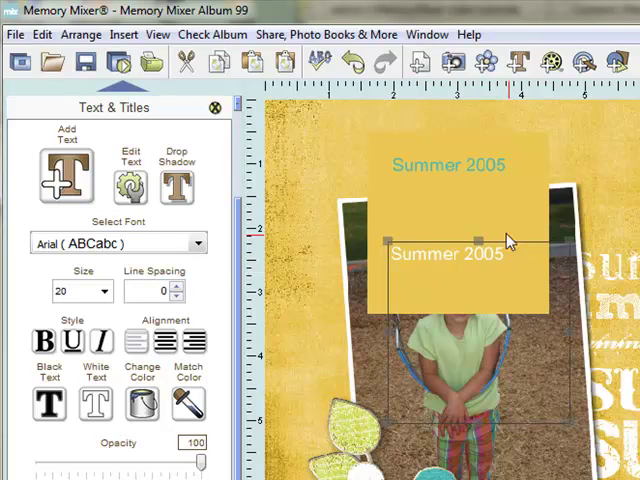
mouse_move(463, 272)
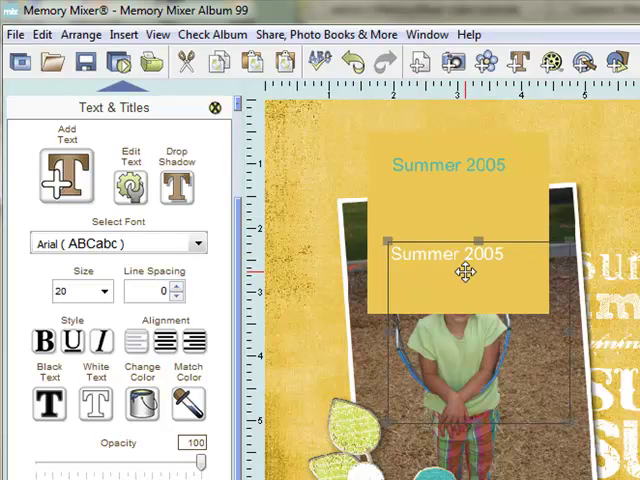
mouse_move(483, 183)
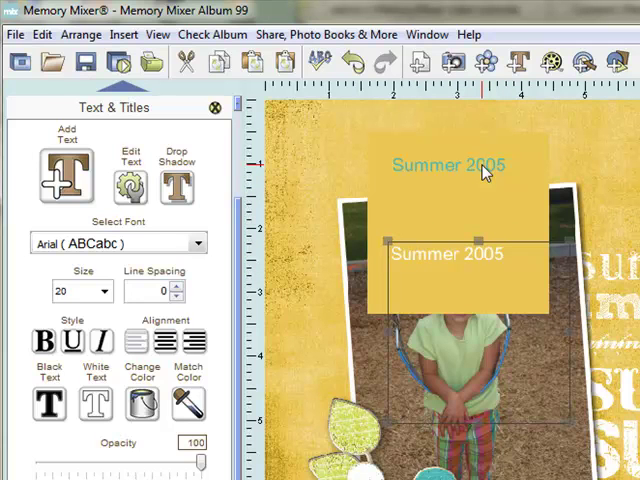
mouse_move(490, 250)
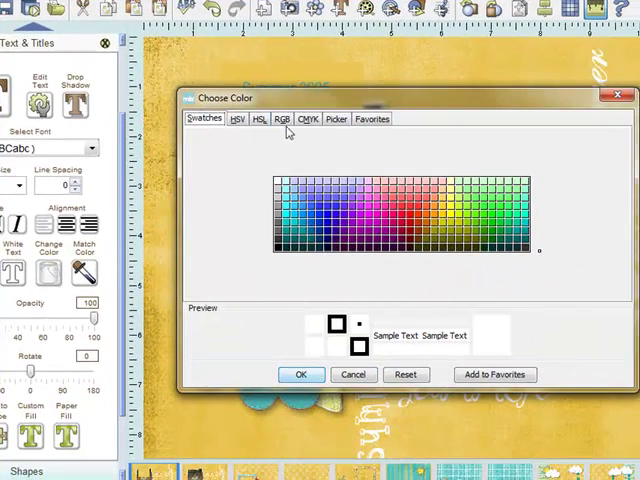
left_click(281, 119)
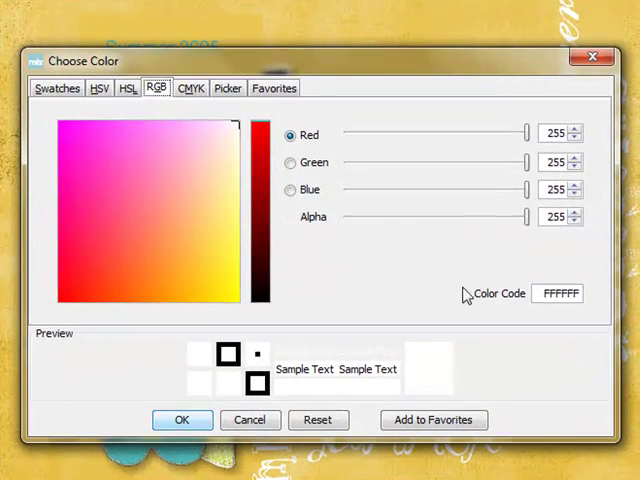
mouse_move(370, 137)
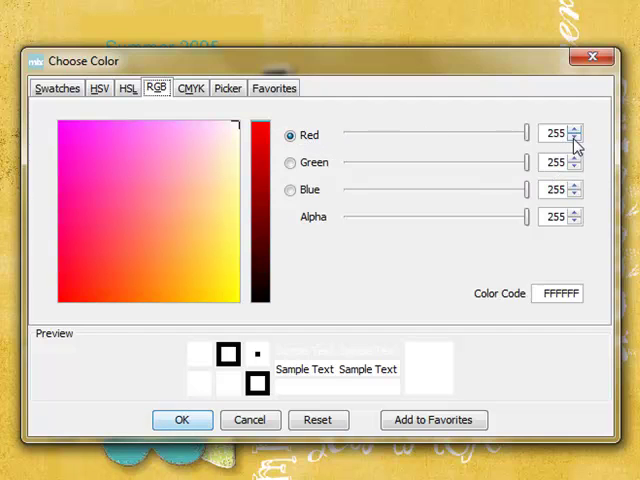
mouse_move(555, 175)
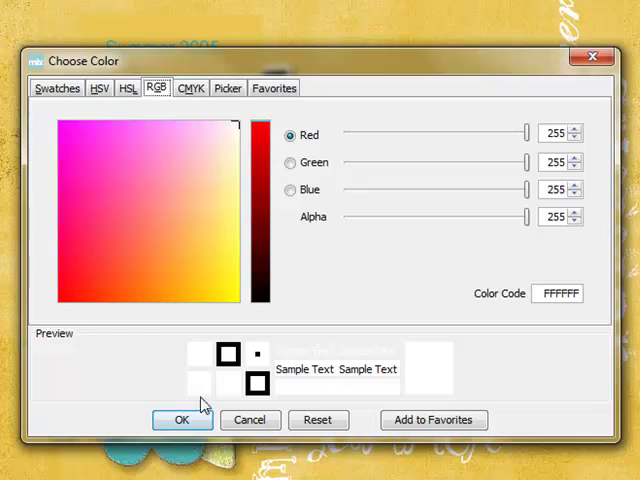
left_click(181, 419)
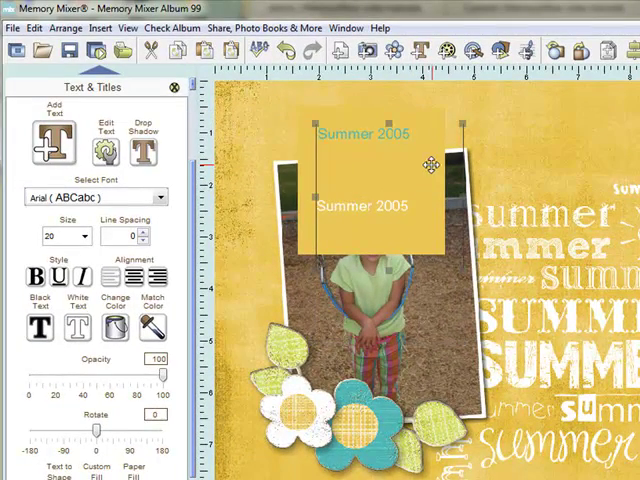
left_click(95, 107)
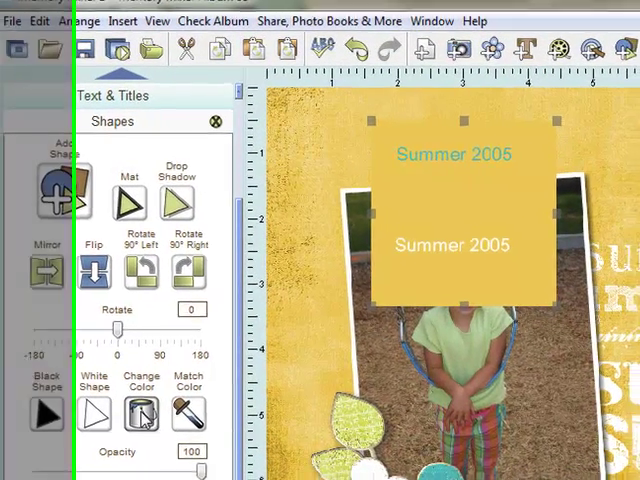
left_click(141, 413)
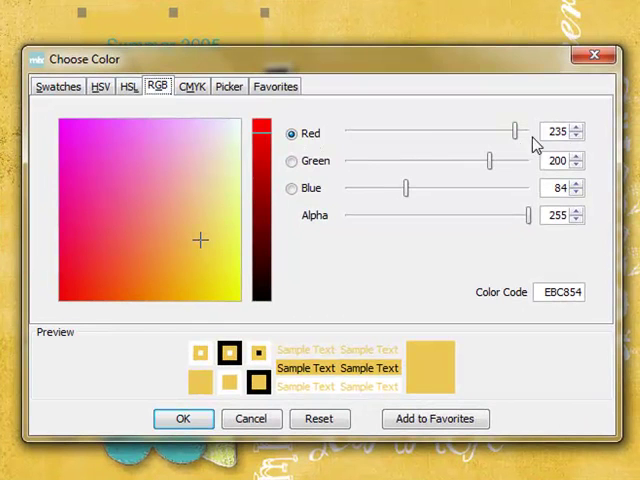
mouse_move(588, 138)
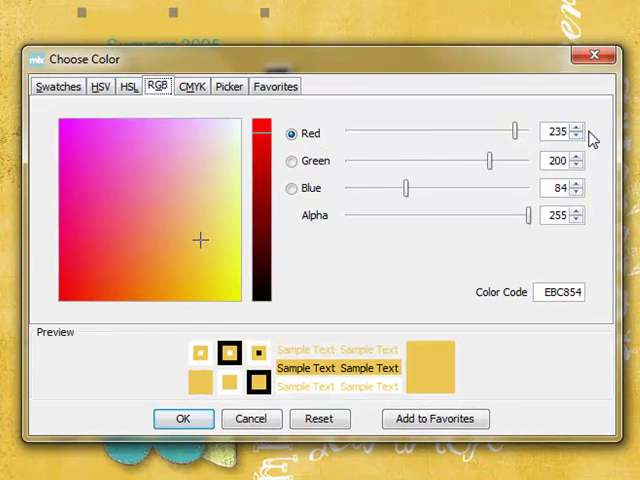
mouse_move(425, 178)
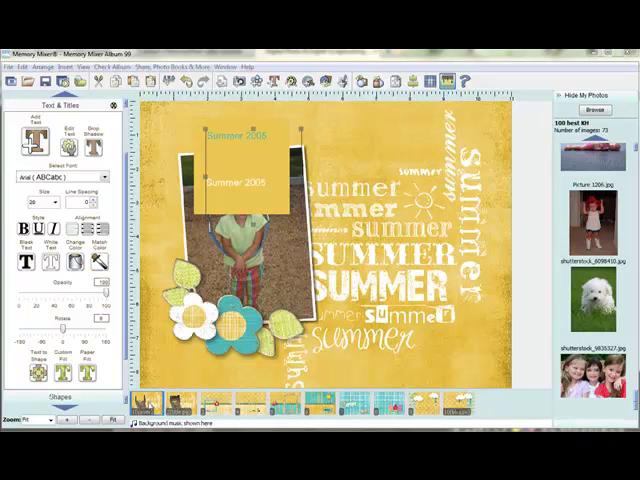
Step: Delete the page from its thumbnail's context menu and confirm with Yes
right_click(145, 410)
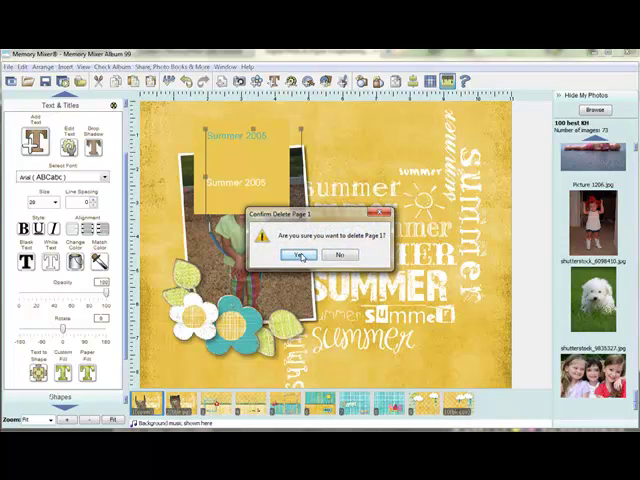
left_click(293, 255)
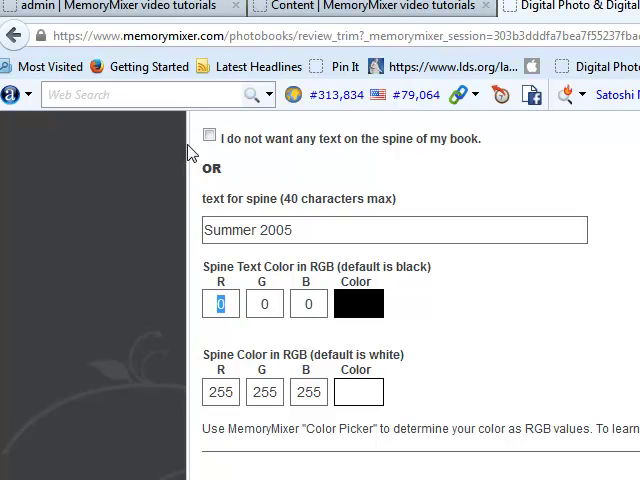
mouse_move(240, 140)
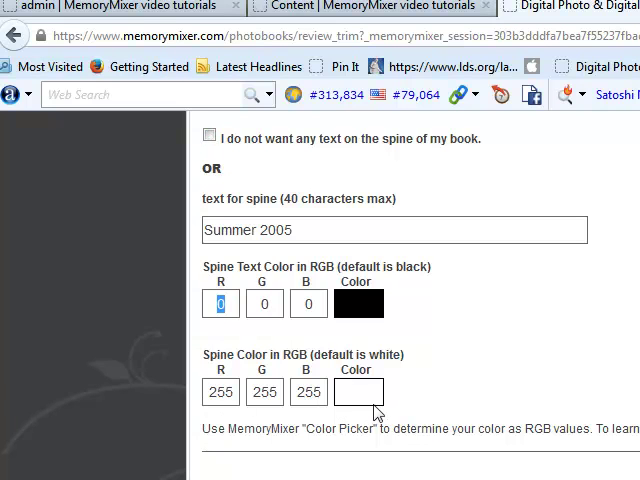
mouse_move(410, 335)
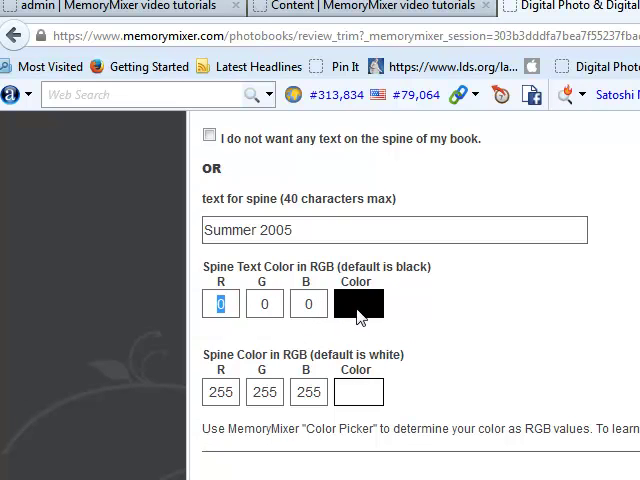
mouse_move(227, 418)
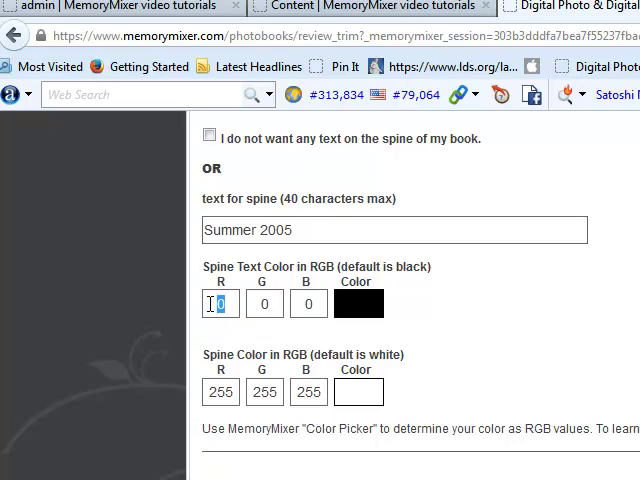
Step: Enter spine text colour R 79, G 182, B 179
type("79")
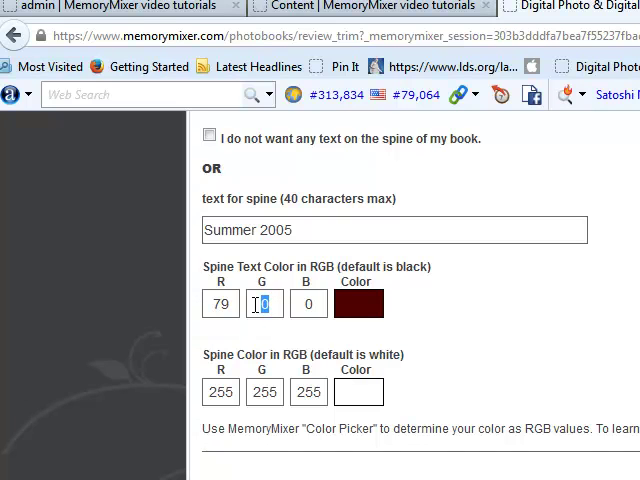
type("182")
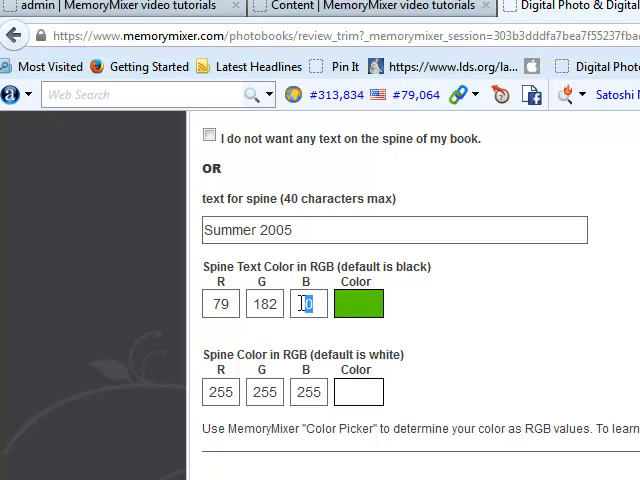
type("179")
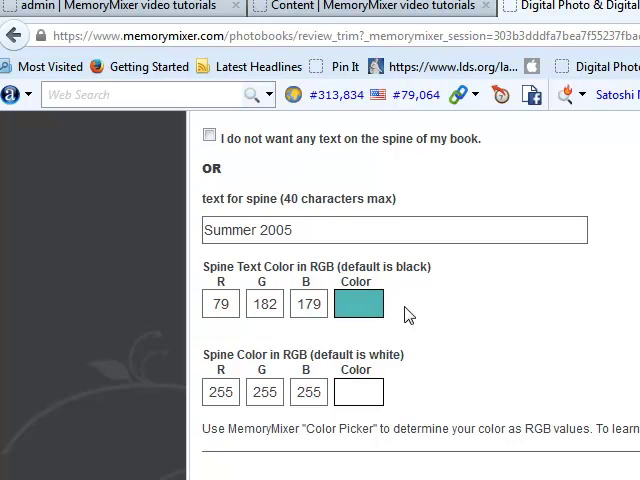
mouse_move(369, 318)
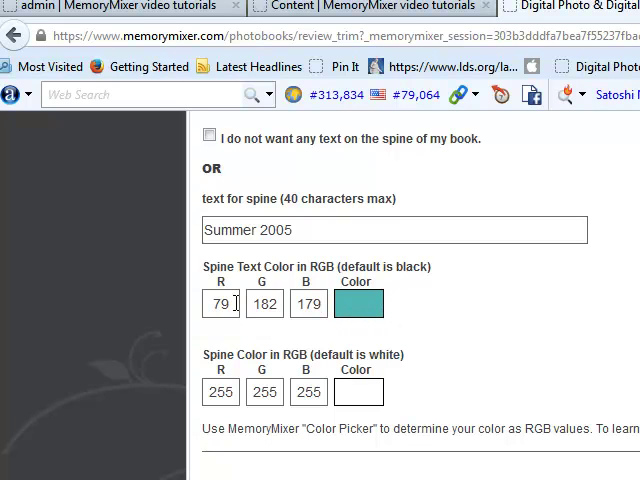
Step: Select the spine text's red value so it can be replaced with 255
triple_click(220, 303)
type("255")
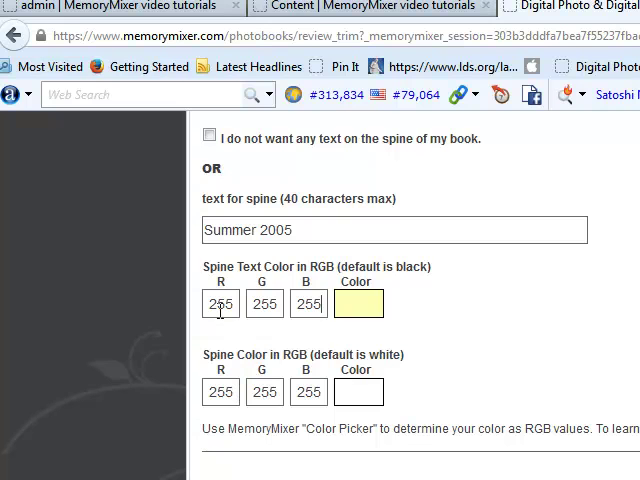
mouse_move(328, 312)
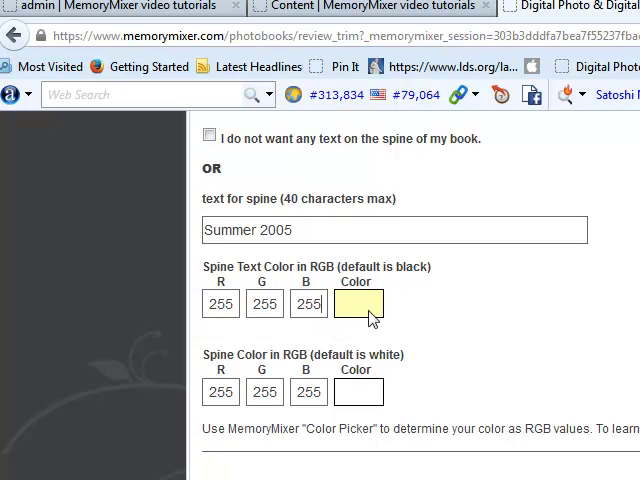
mouse_move(415, 328)
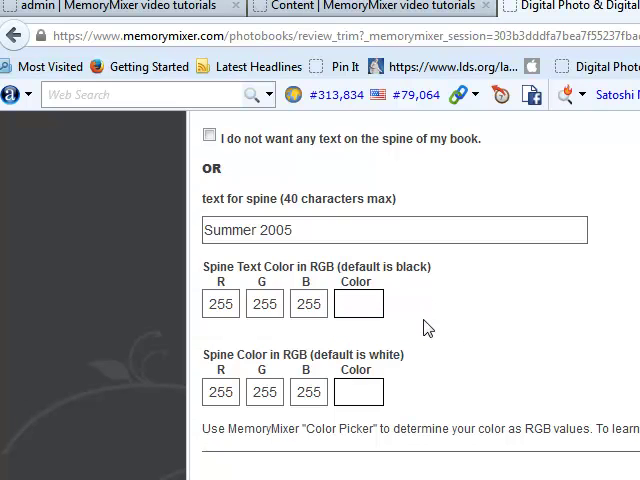
mouse_move(357, 303)
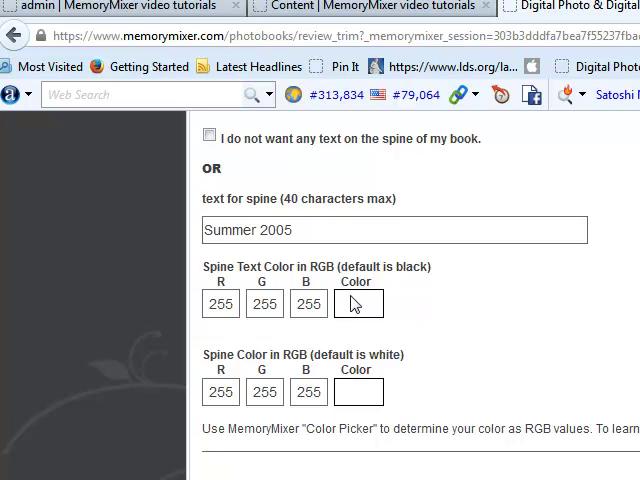